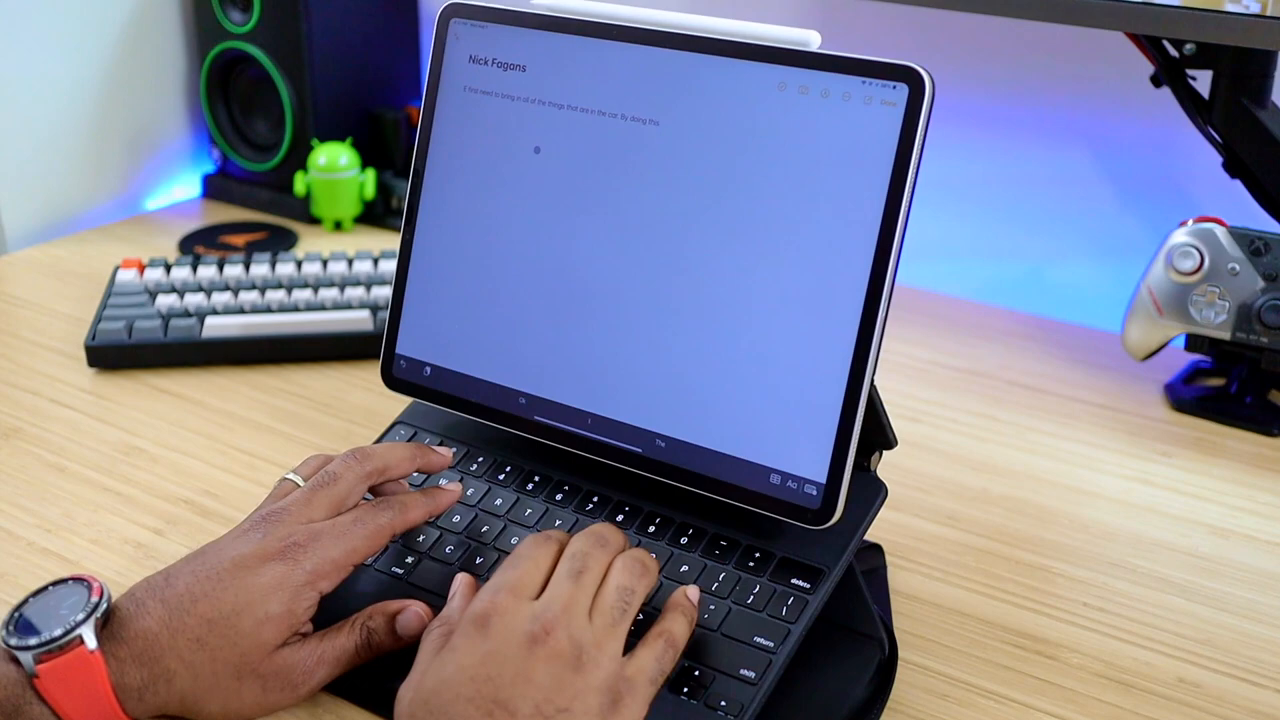
{"action": "type", "text": "Many times we bring"}
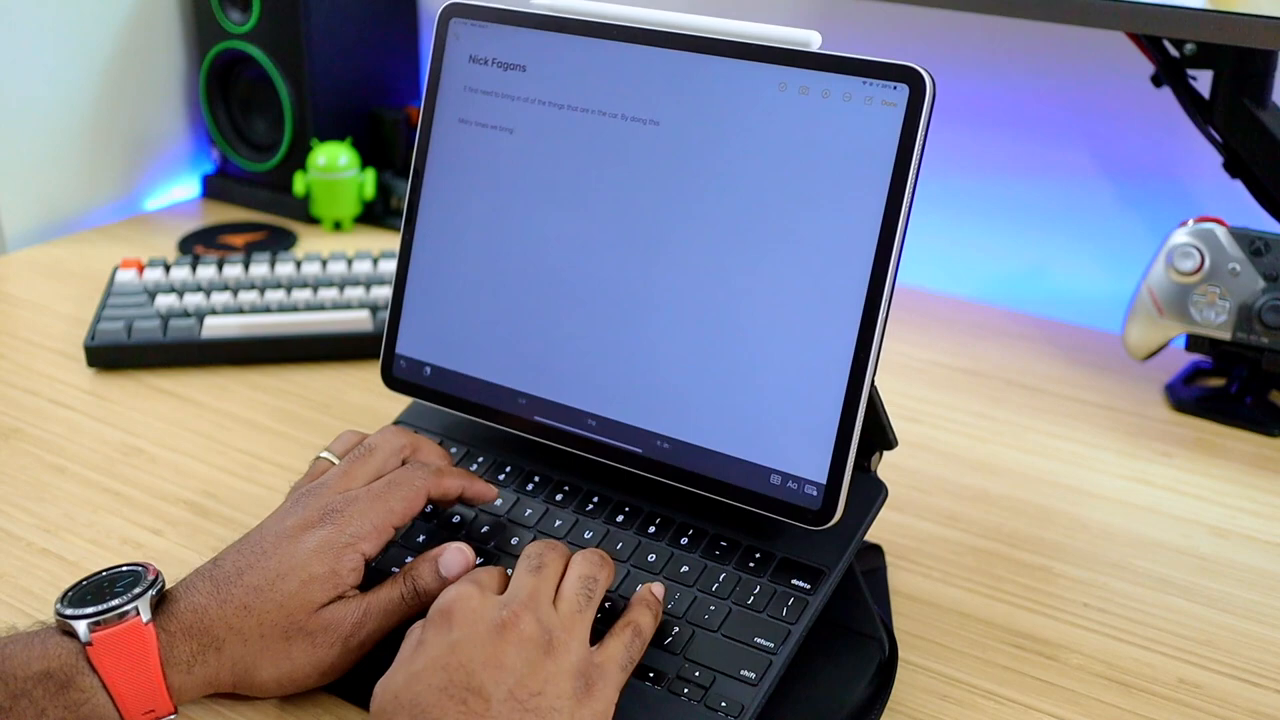